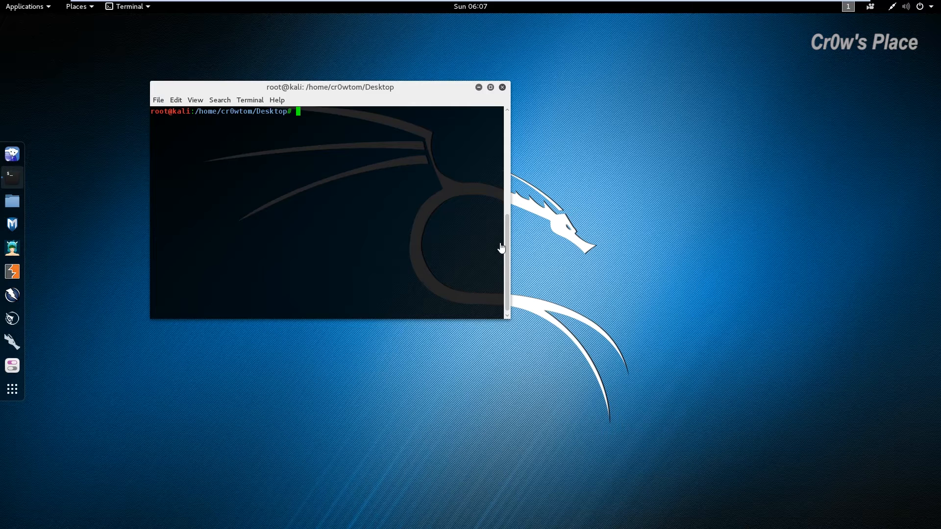
mouse_move(323, 102)
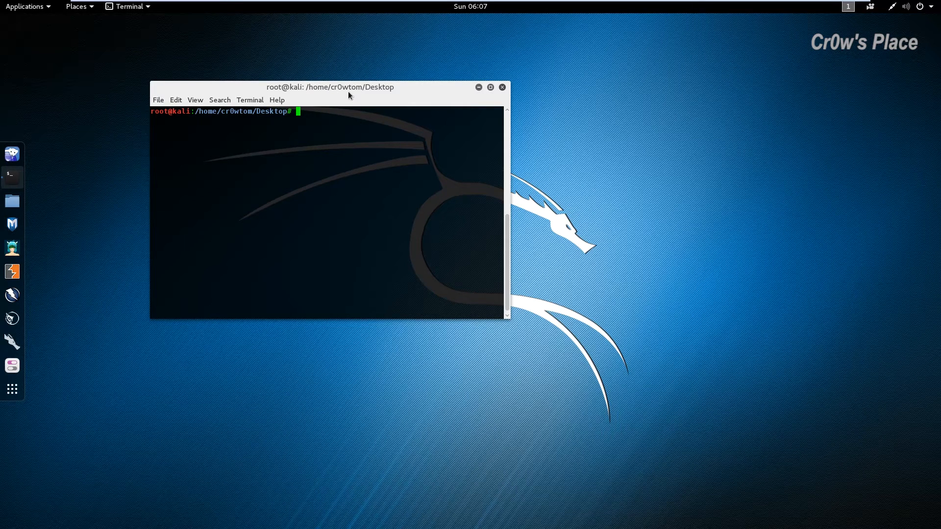
Move the terminal window slightly down and to the right on the desktop.
left_click_drag(329, 87, 368, 103)
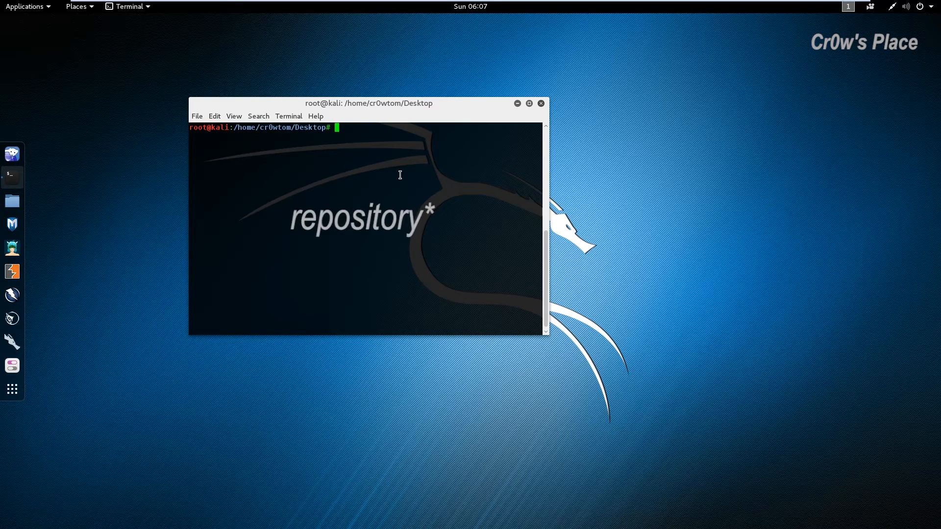
type("git clone https://github.com/Mebus/cupp.git")
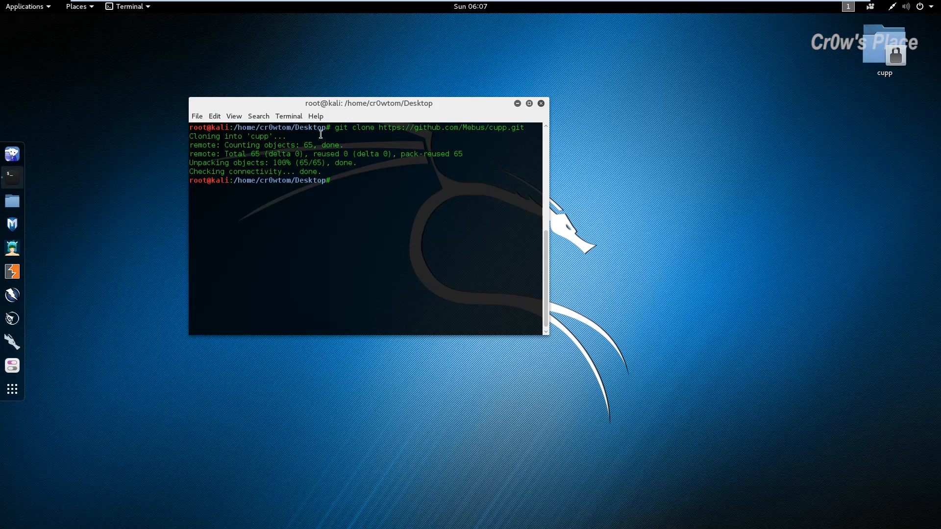
mouse_move(559, 133)
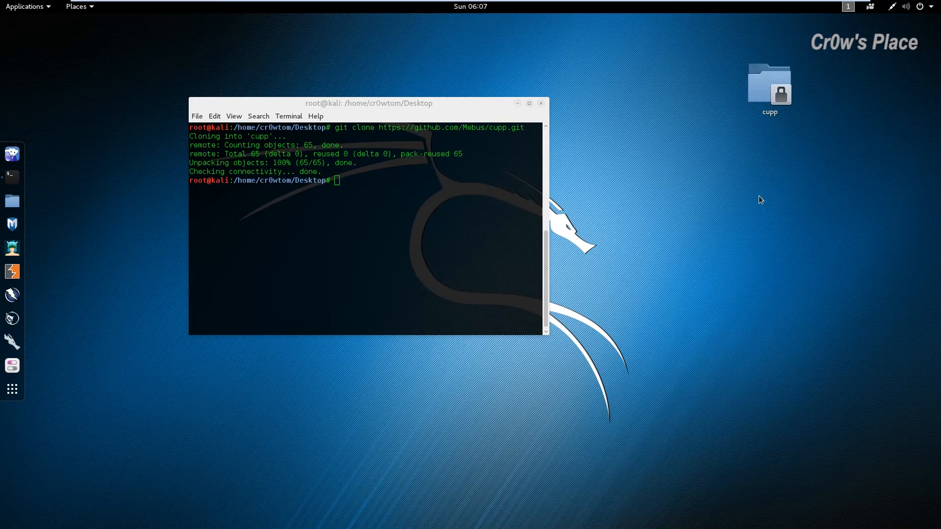
Enter the cloned cupp folder and launch ./cupp.py -i in interactive mode.
double_click(769, 86)
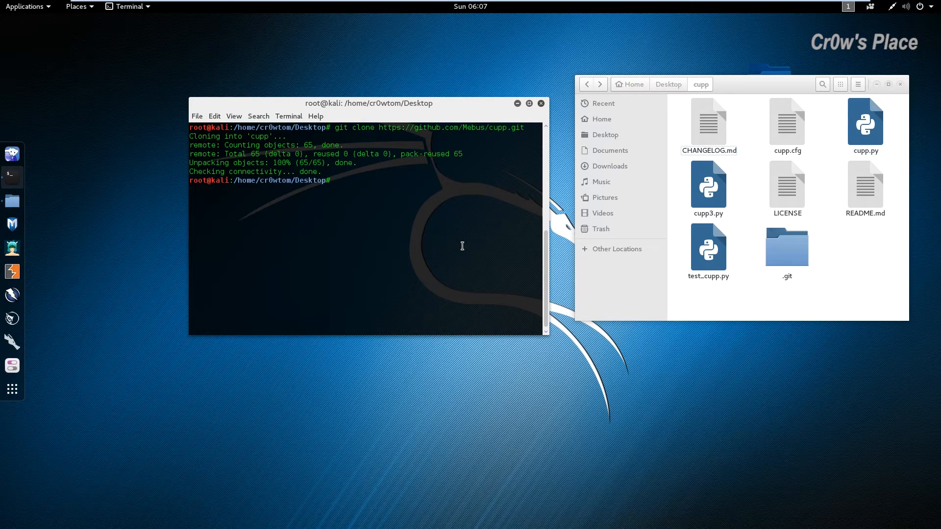
type("cd")
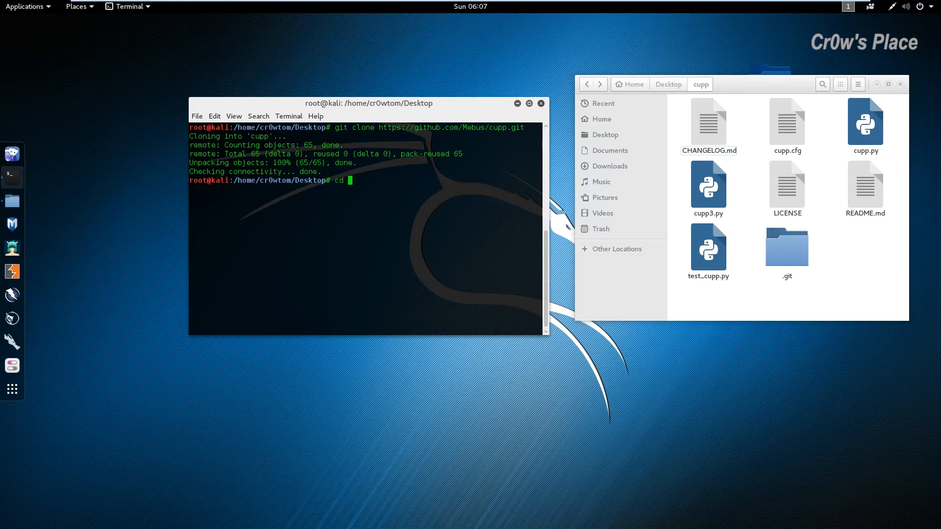
type("./cupp")
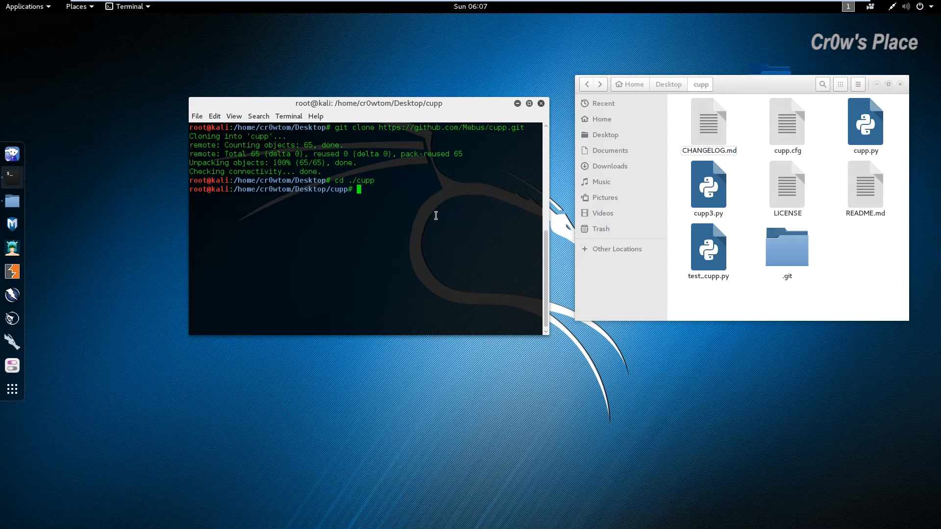
type("./")
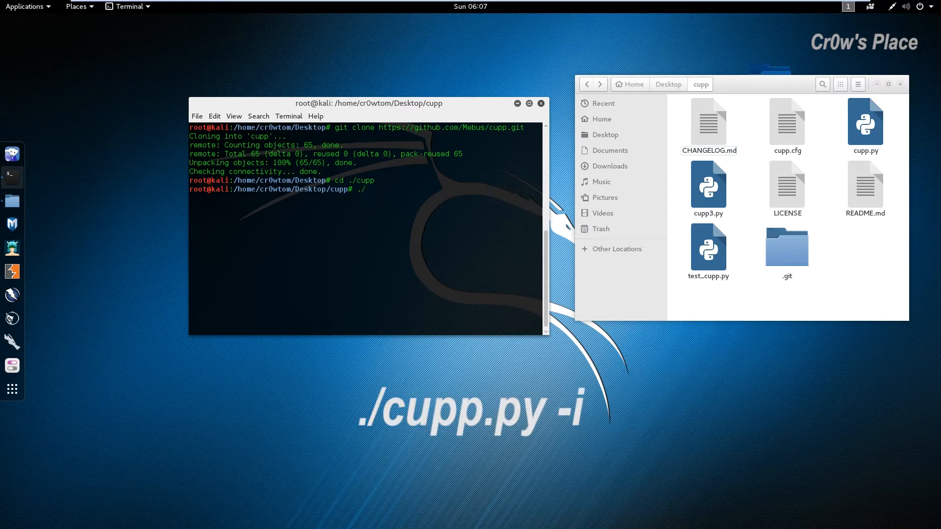
type("cupp.py")
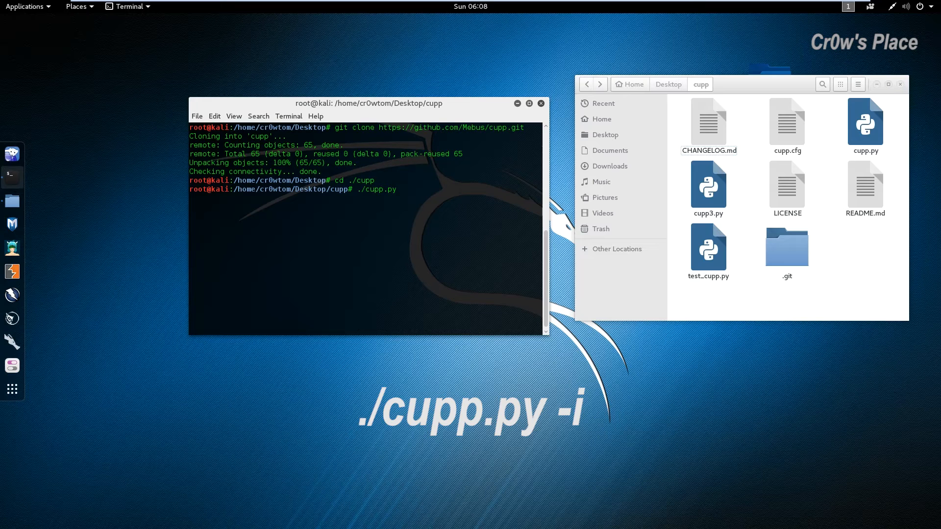
type("-i")
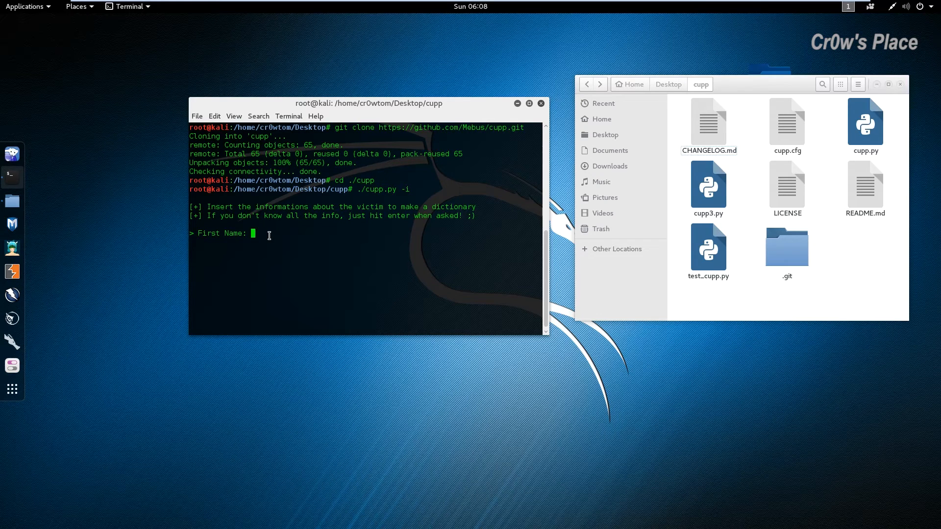
type("Tonm")
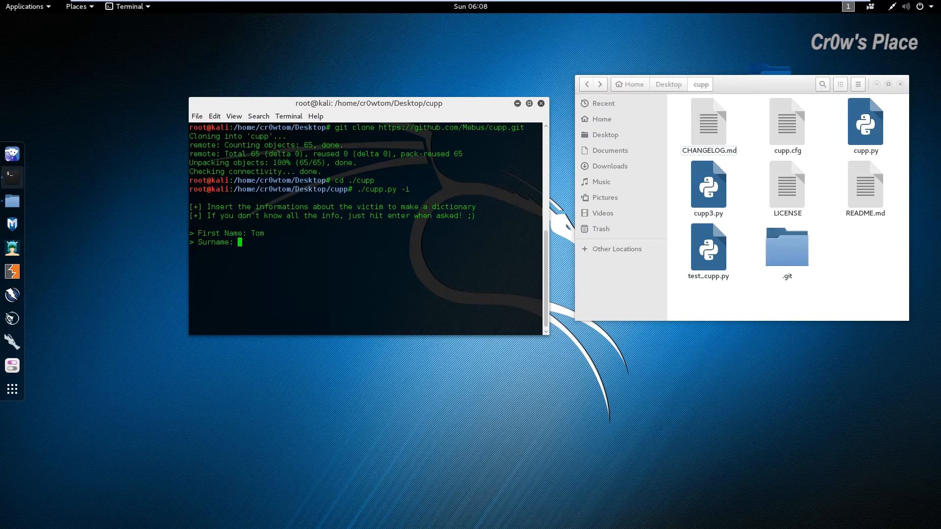
type("Cr0w")
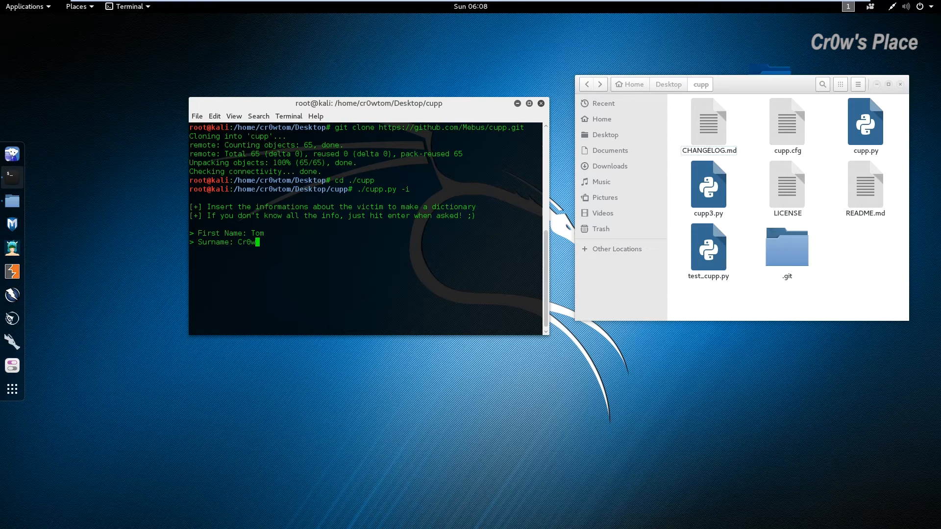
type("C")
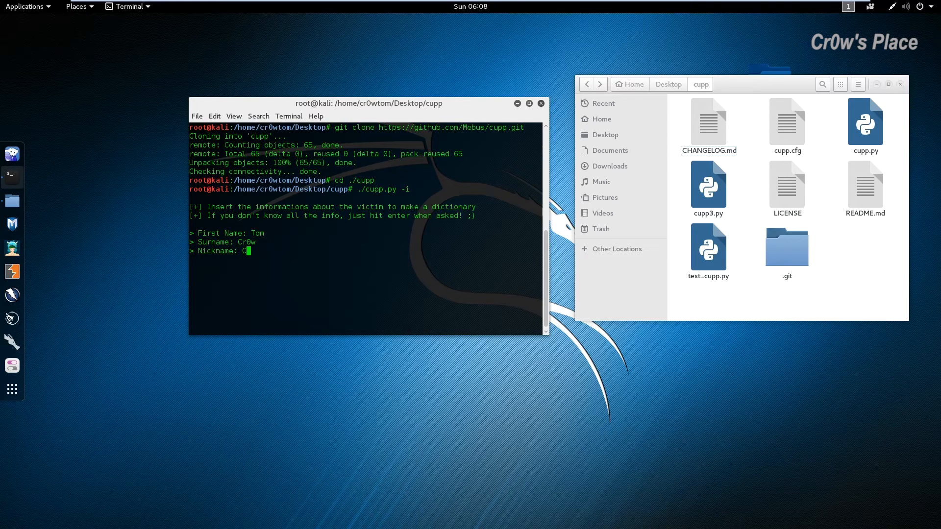
type("r0wTom")
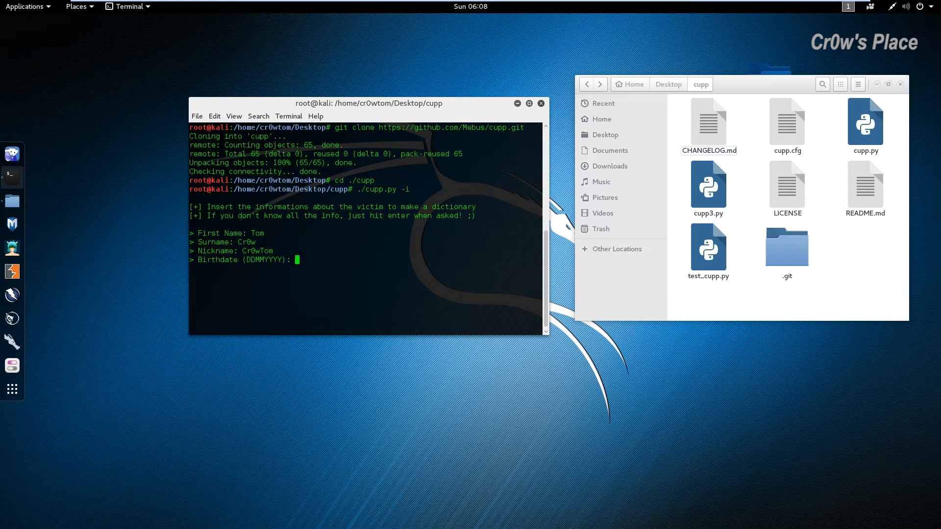
type("120")
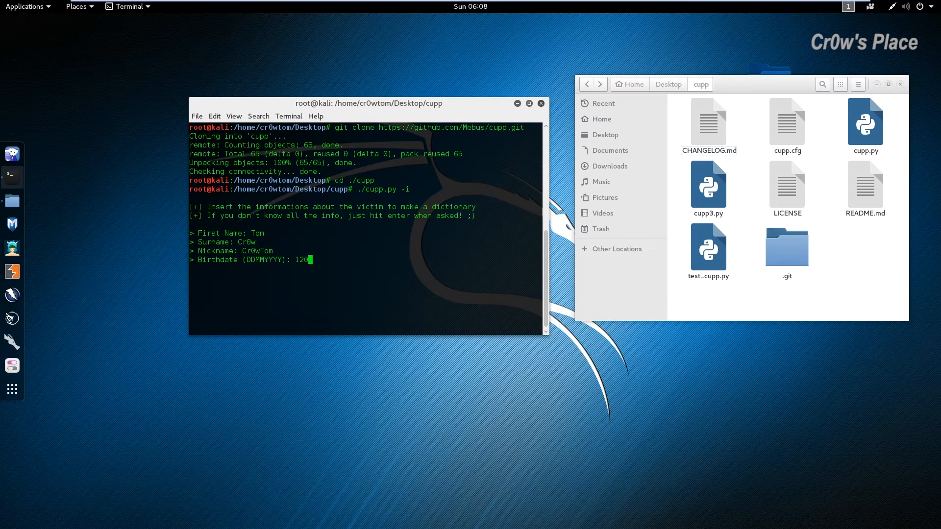
type("71993")
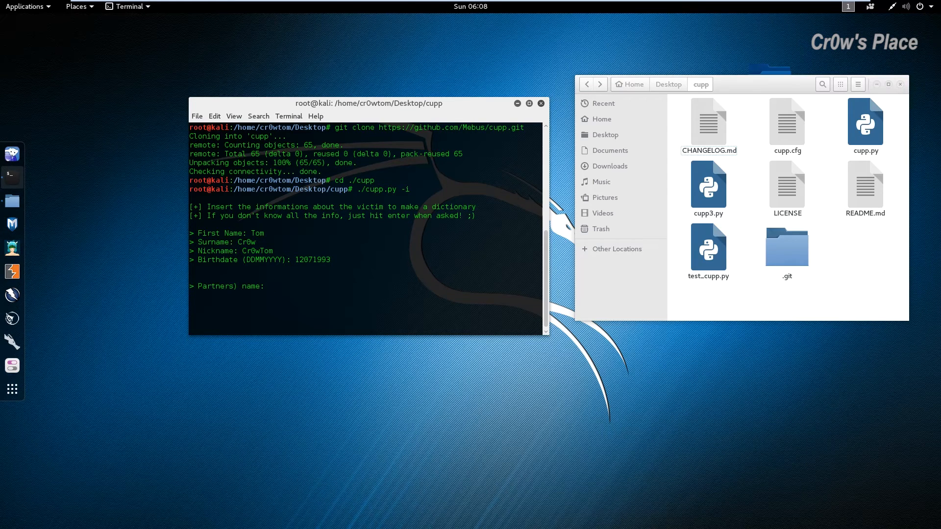
type("Tim")
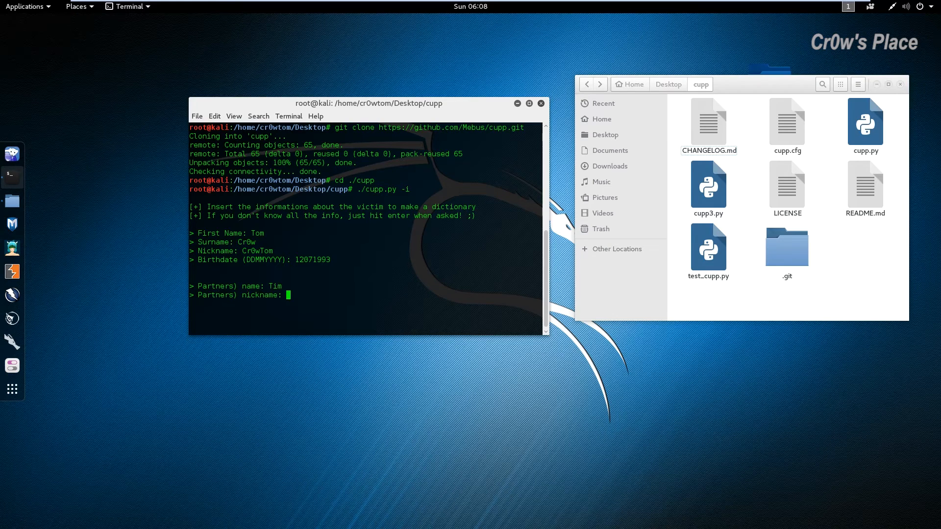
type("To")
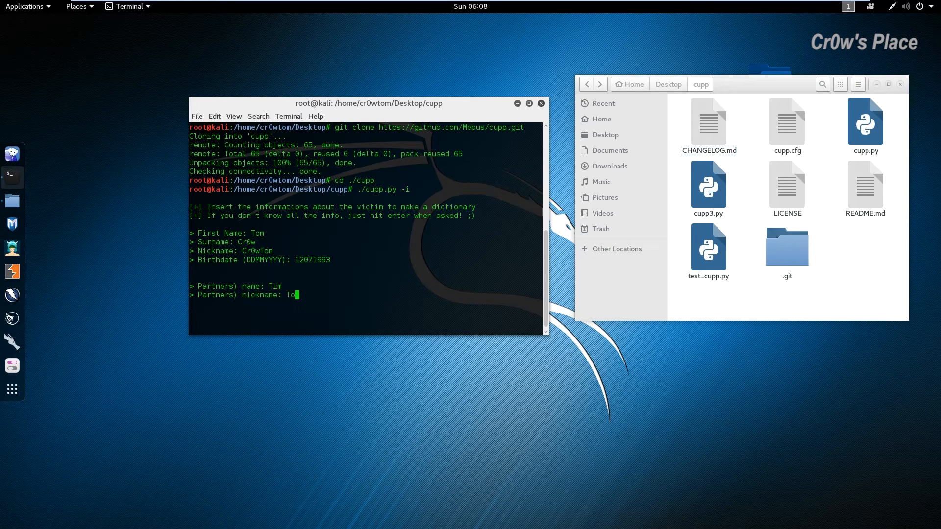
type("Tom")
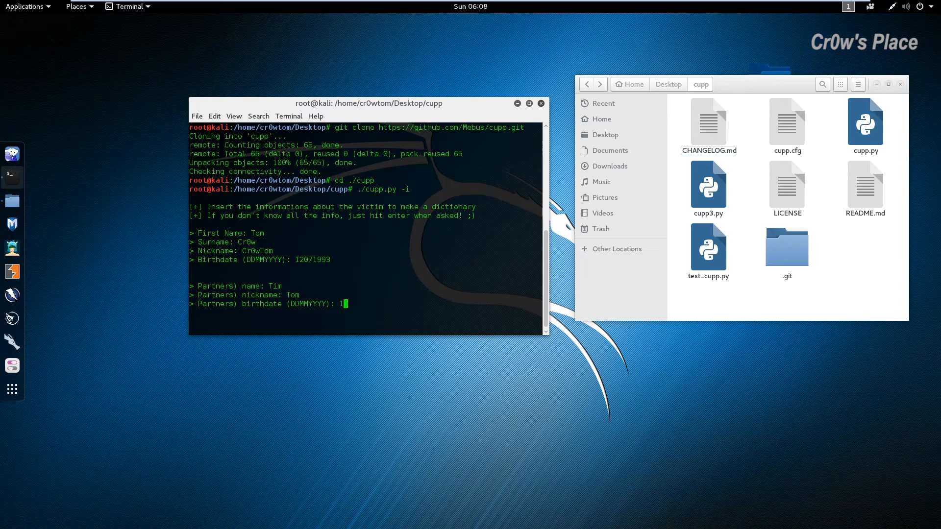
type("2071980")
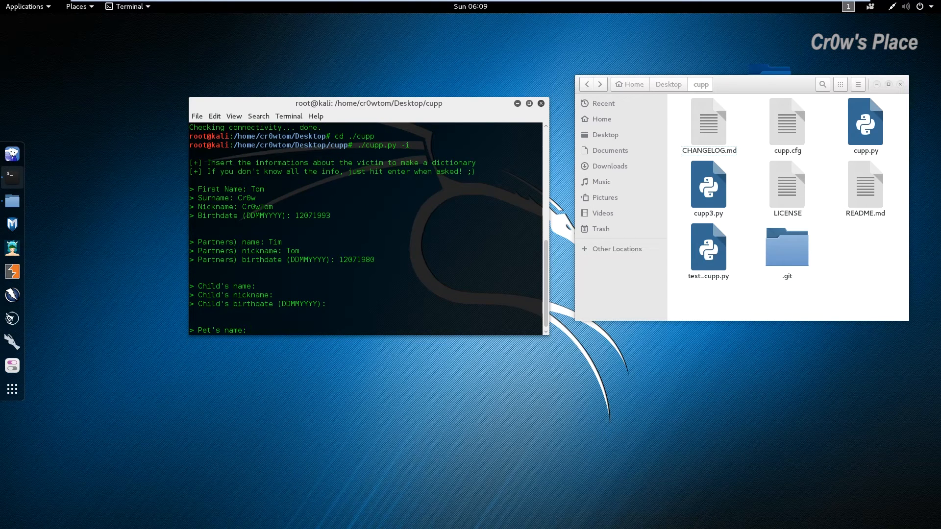
Give CUPP the pet name and the company name Cr0w's Place.
type("Aurora")
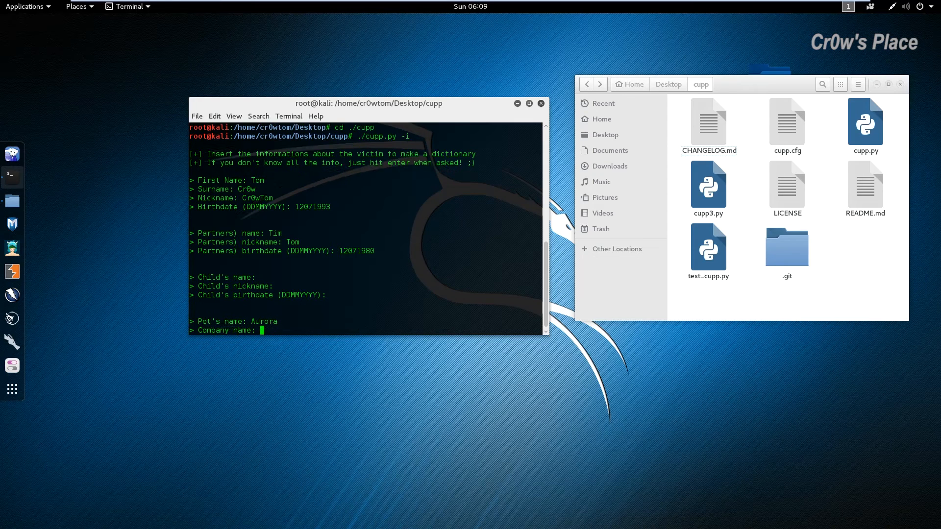
type("Cr")
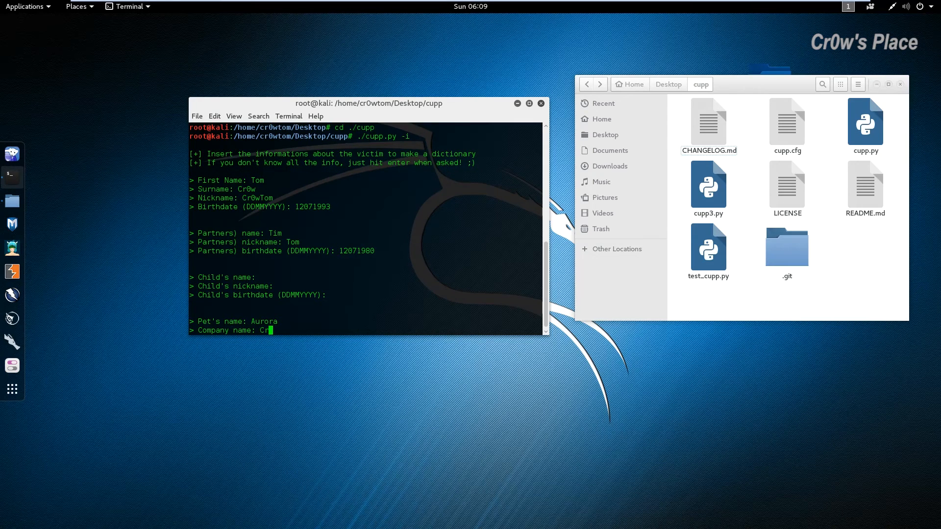
type("0w")
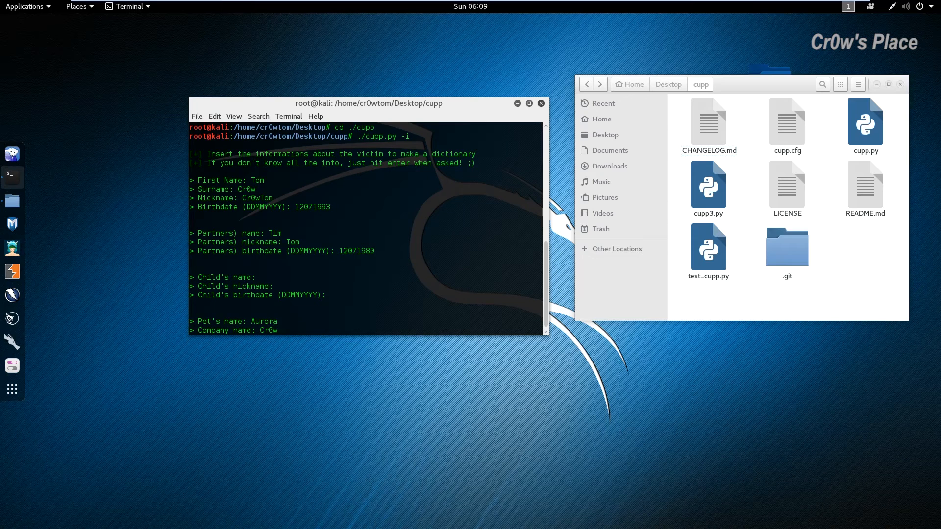
type("'s")
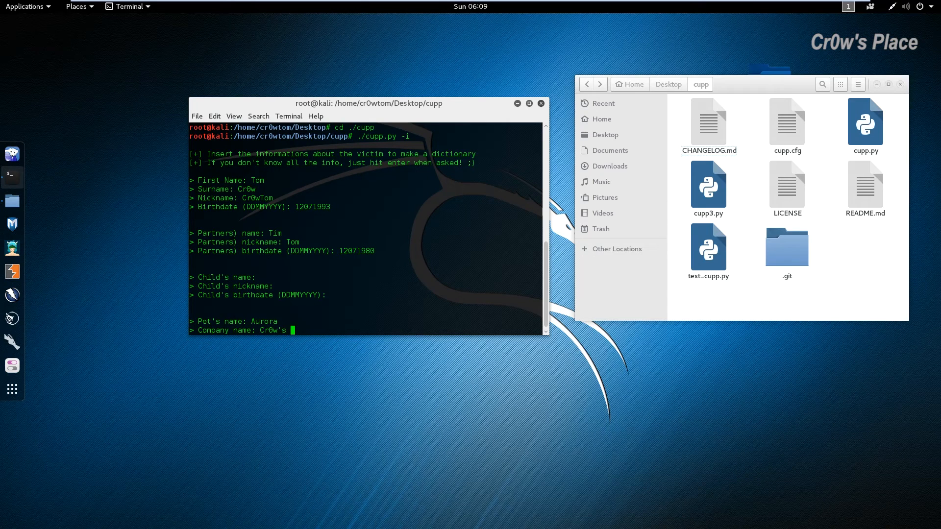
type("Place")
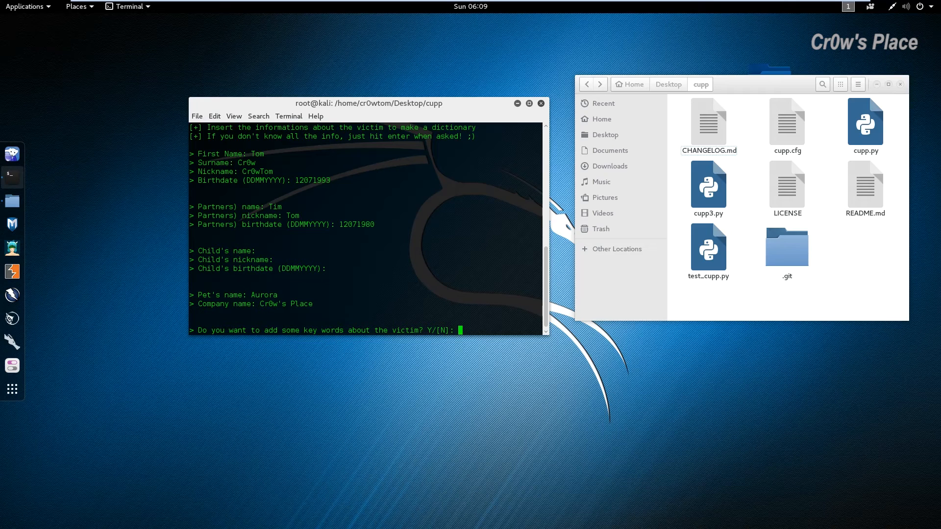
Answer Y to keywords and add hacker, pentest and security about the victim.
type("Y")
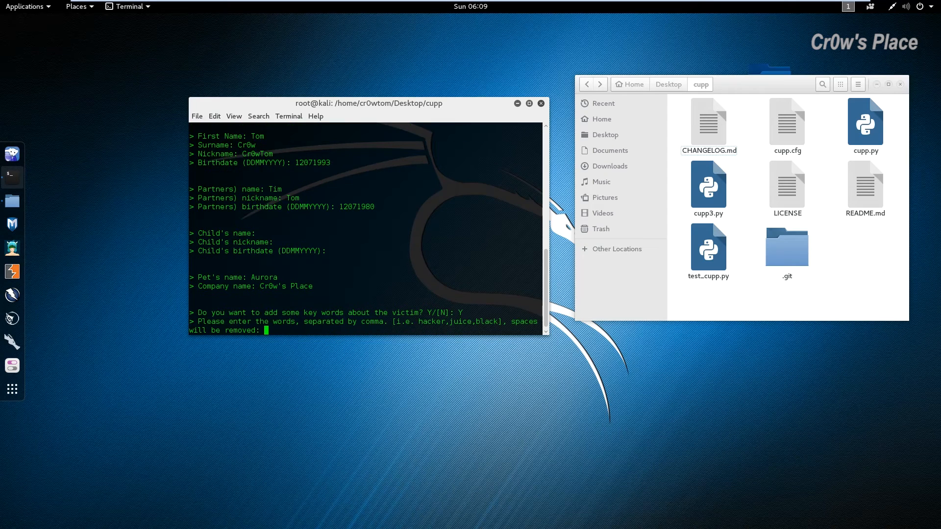
type("hac")
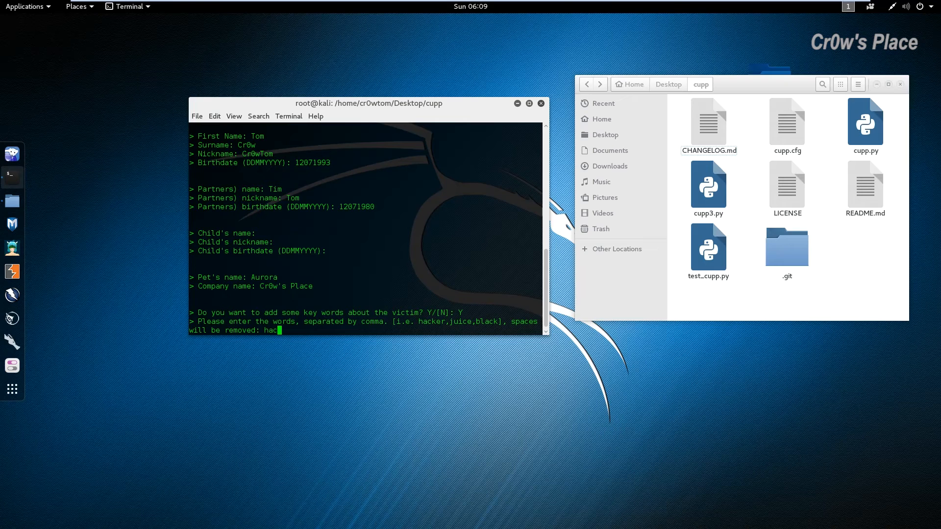
type("ker,")
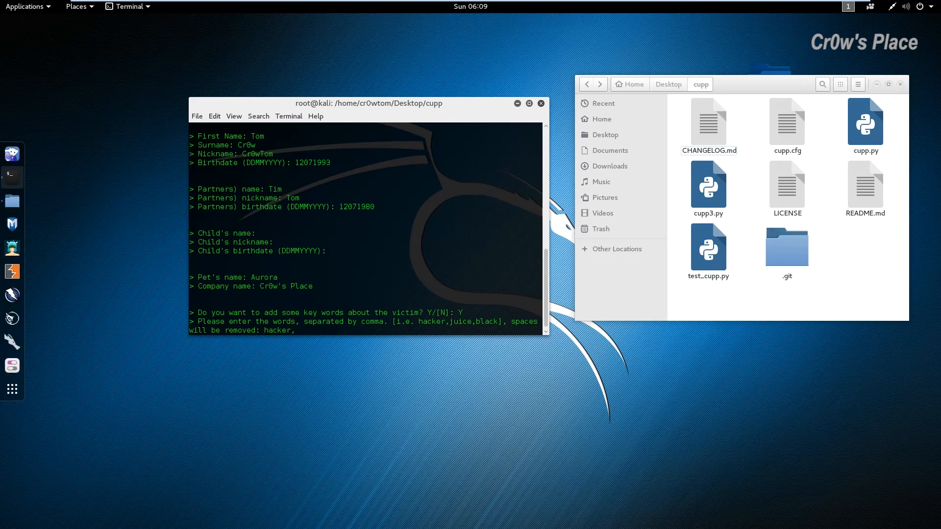
type("pe")
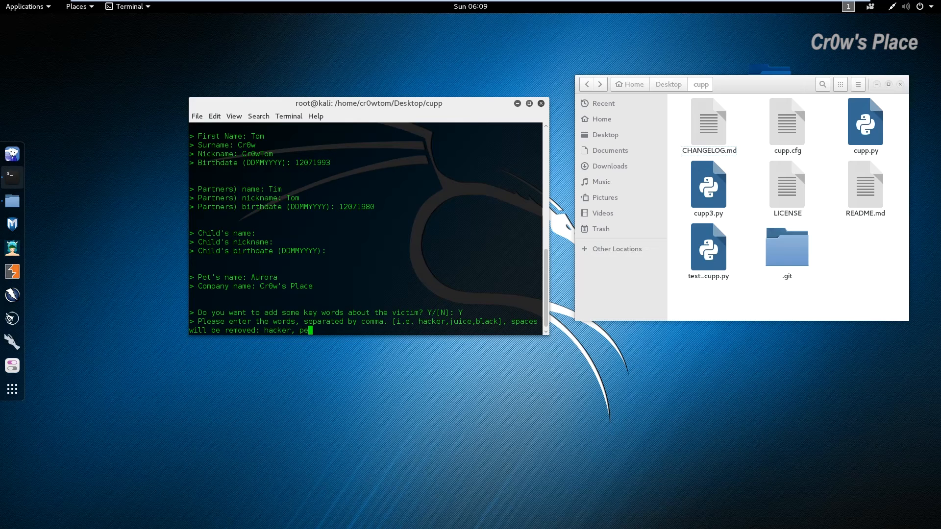
type("test,")
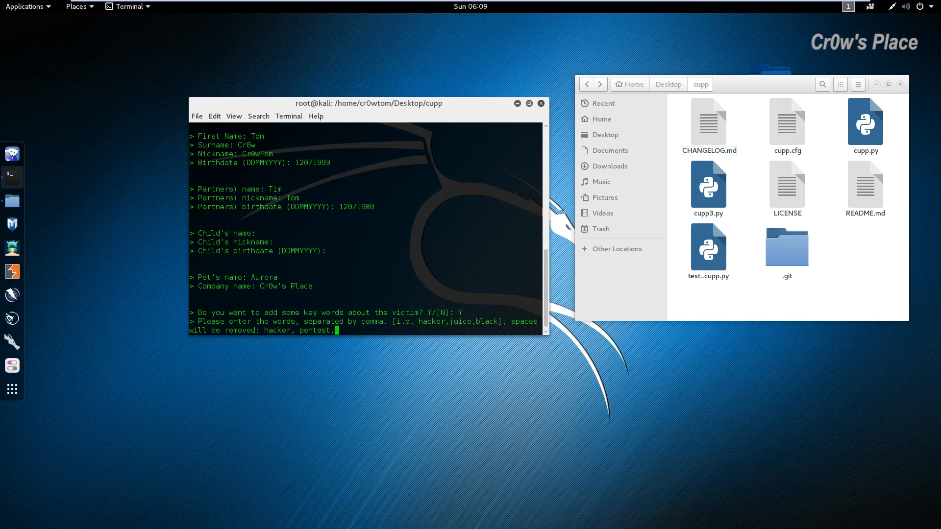
type("se")
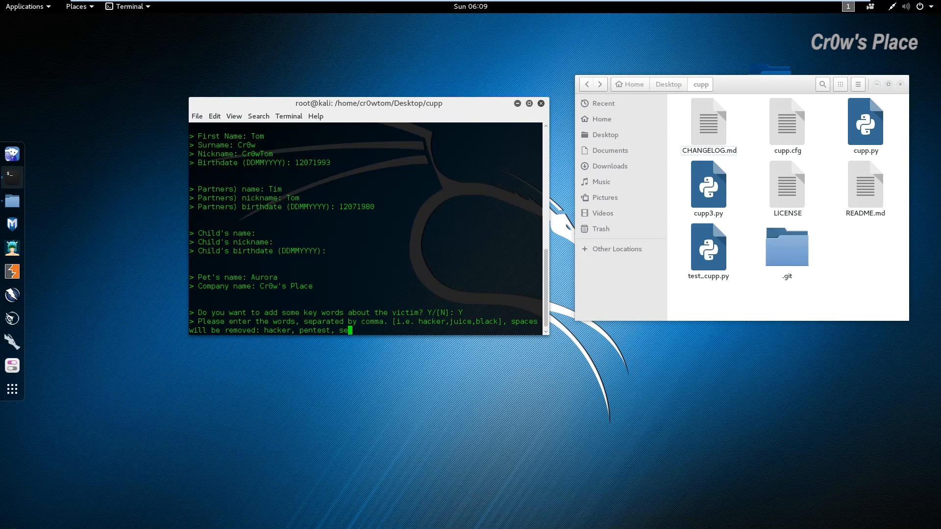
type("curity")
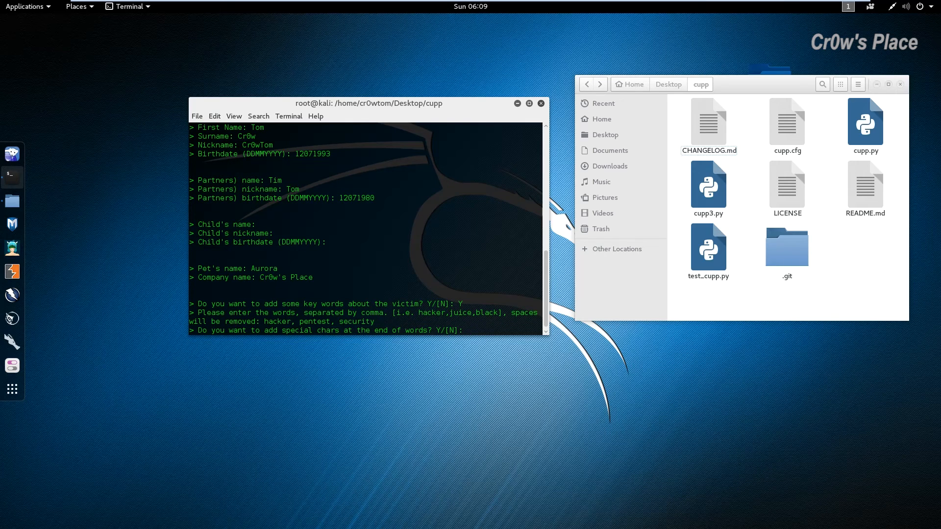
Skip special characters and random numbers so CUPP generates tom.txt and opens it in gedit.
key("Return")
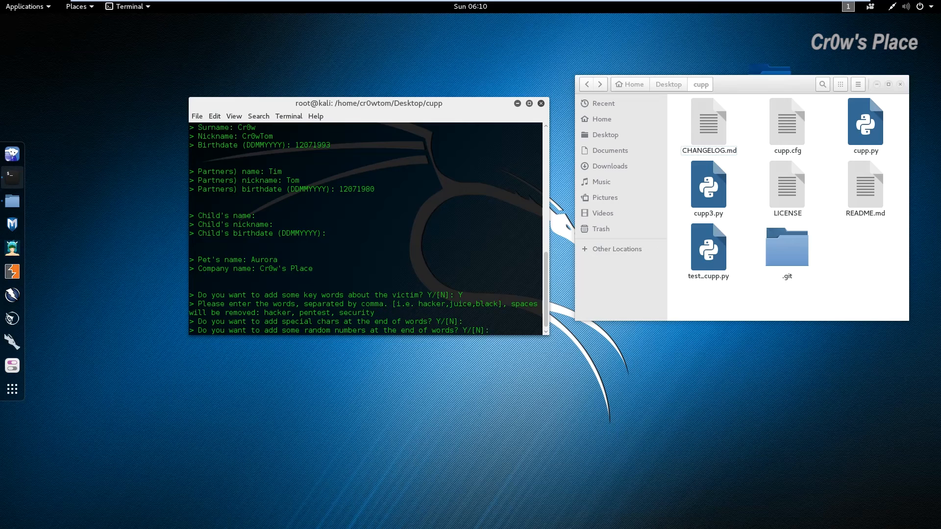
key("Return")
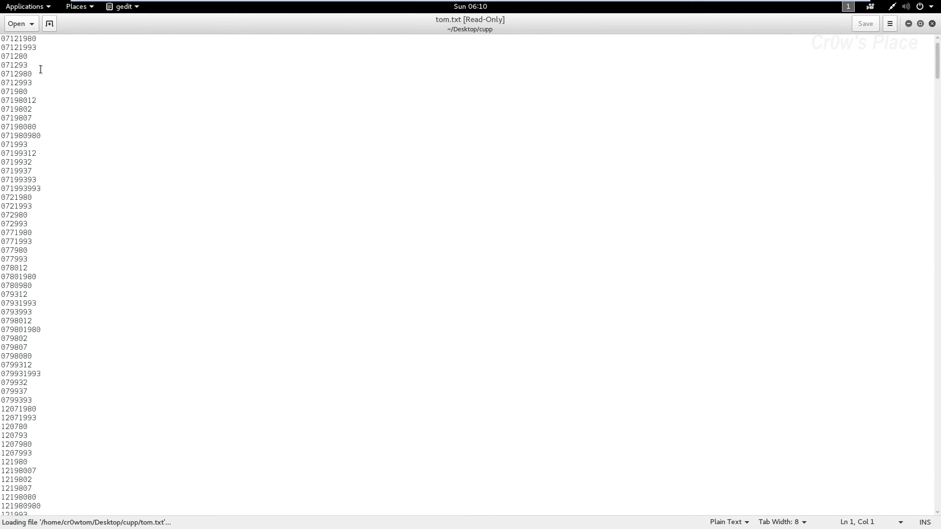
scroll("down", 3)
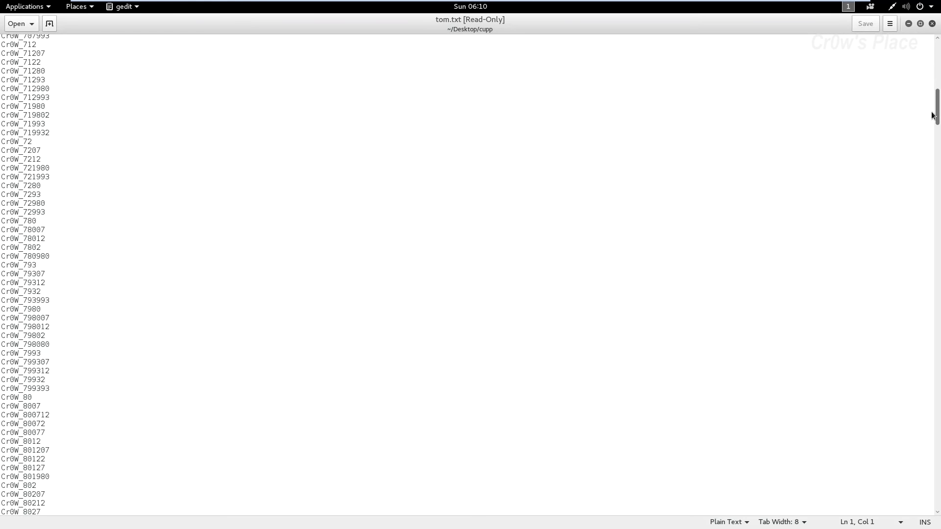
scroll("down", 3)
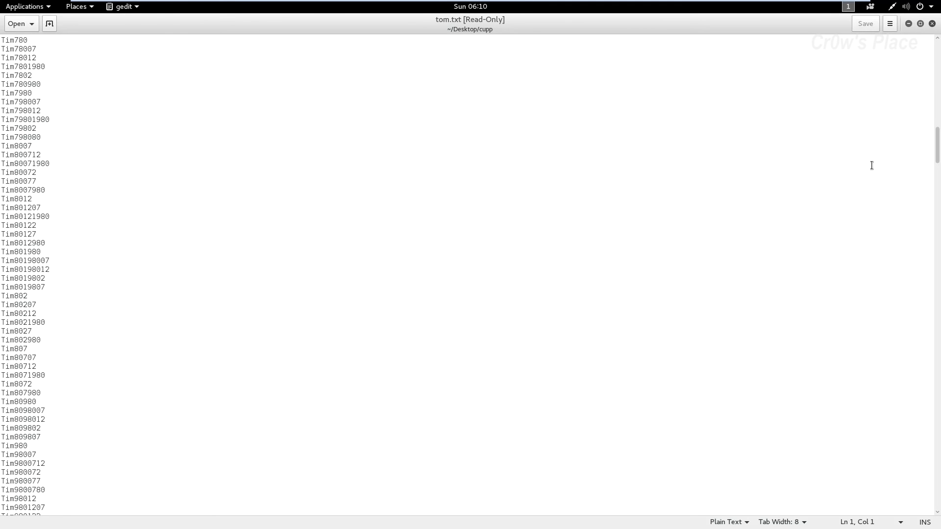
scroll("down", 3)
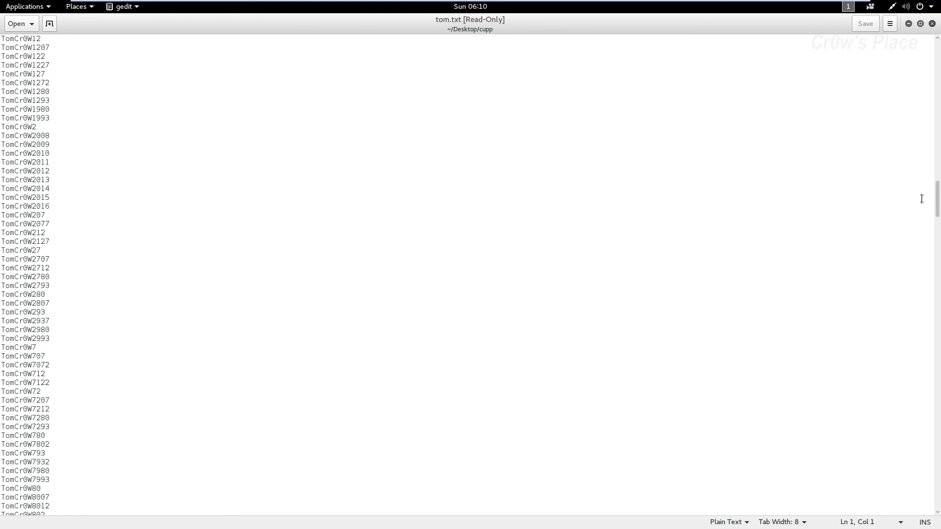
scroll("down", 3)
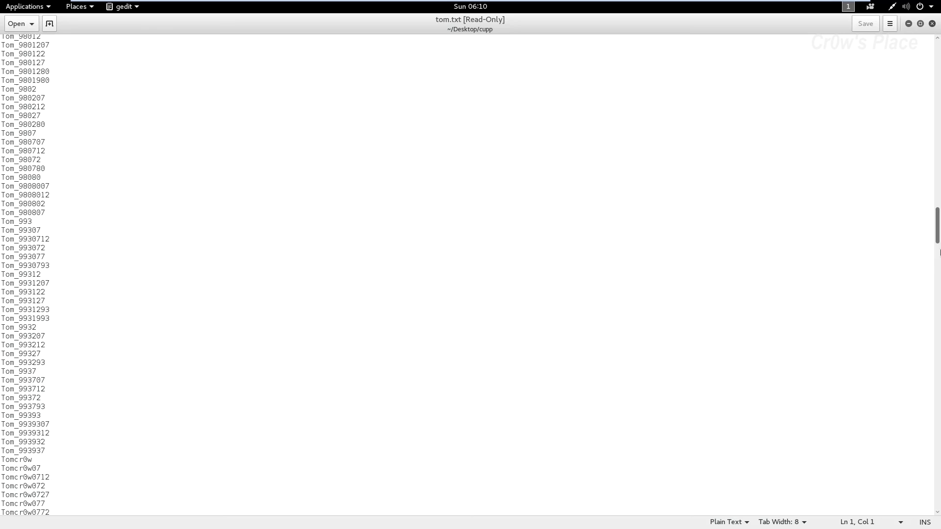
scroll("down", 3)
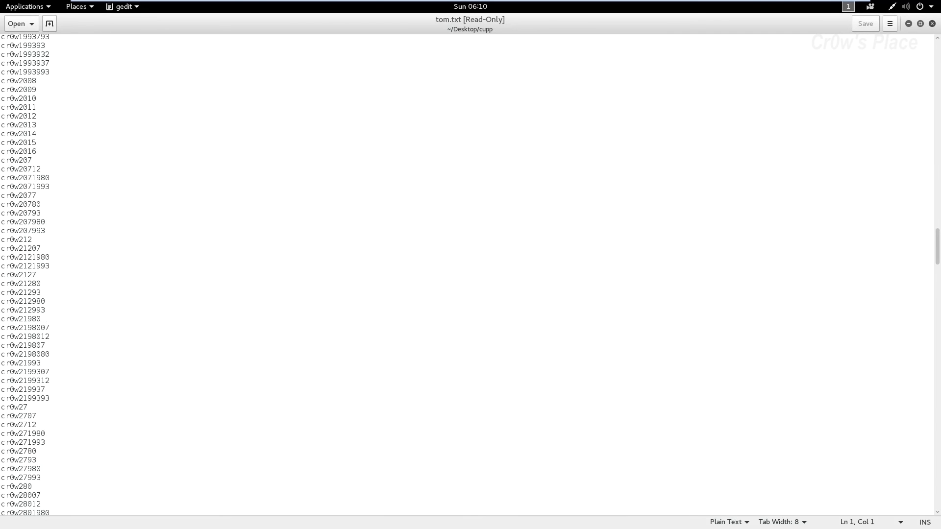
mouse_move(380, 246)
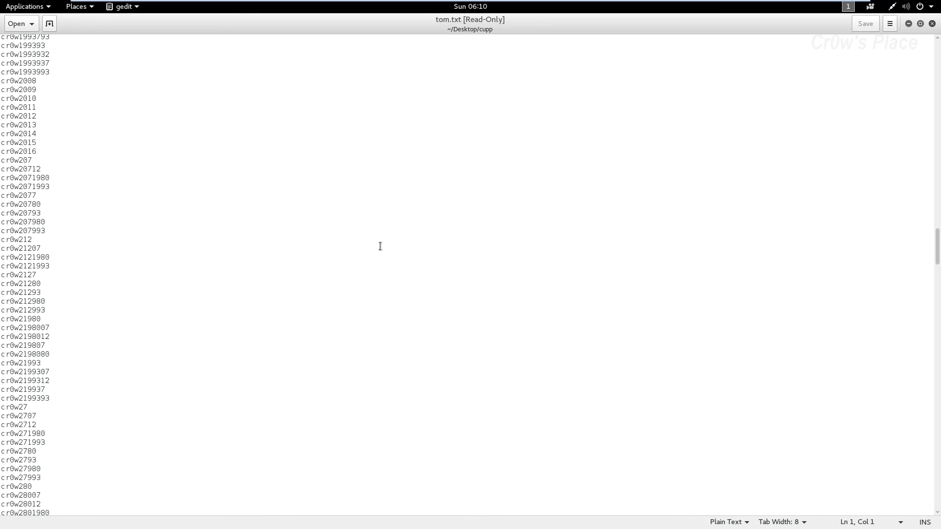